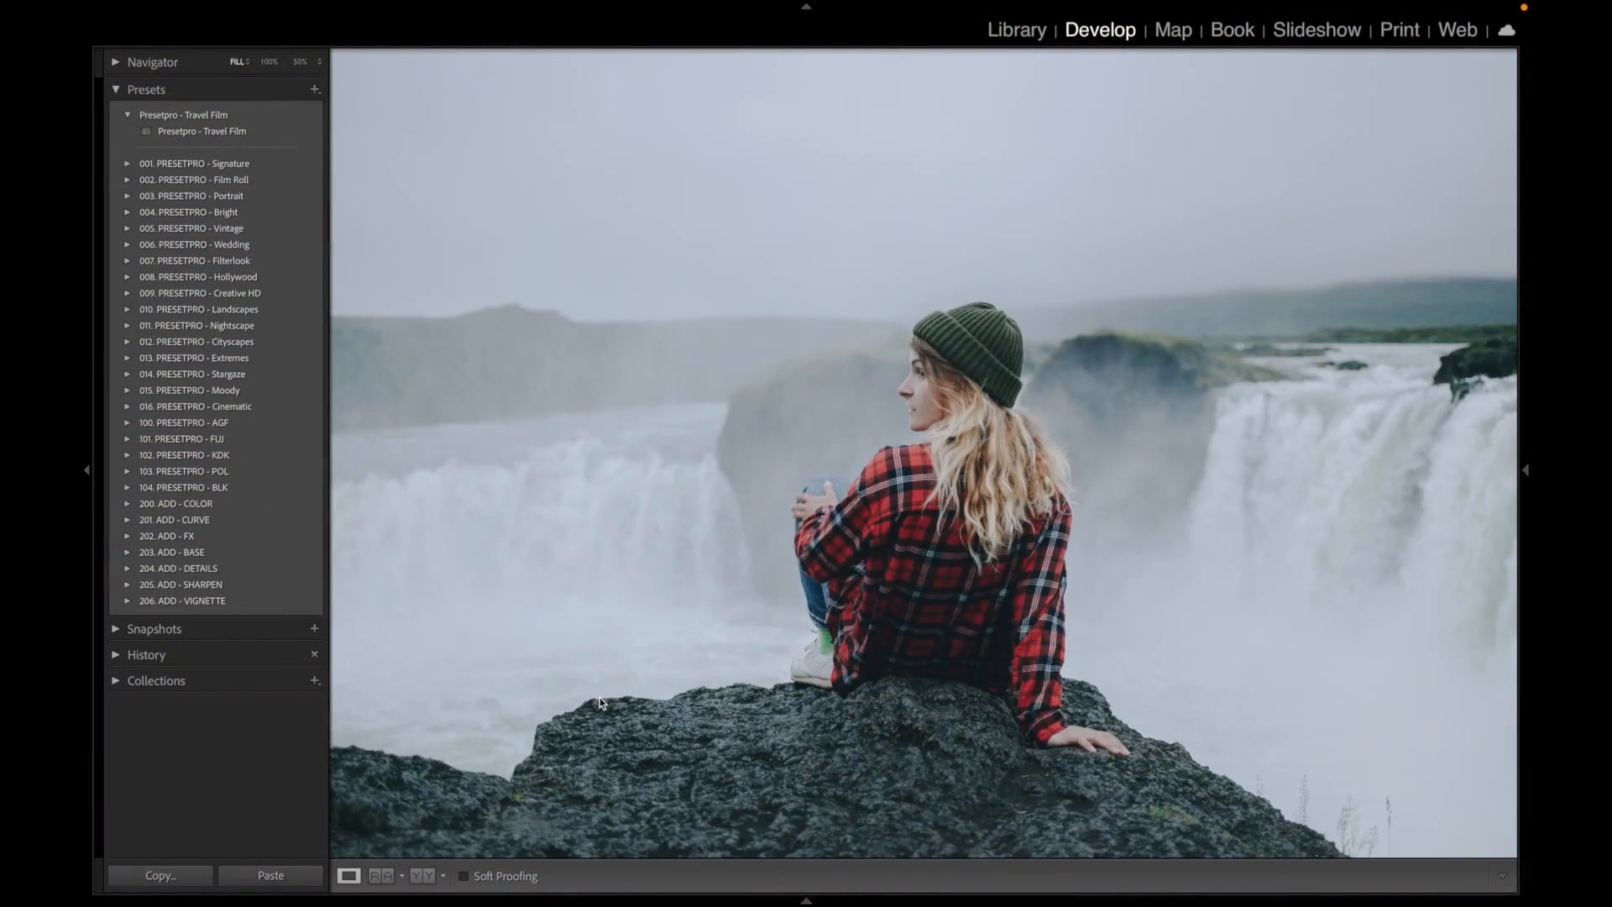
{"action": "mouse_move", "coordinate": [1046, 758]}
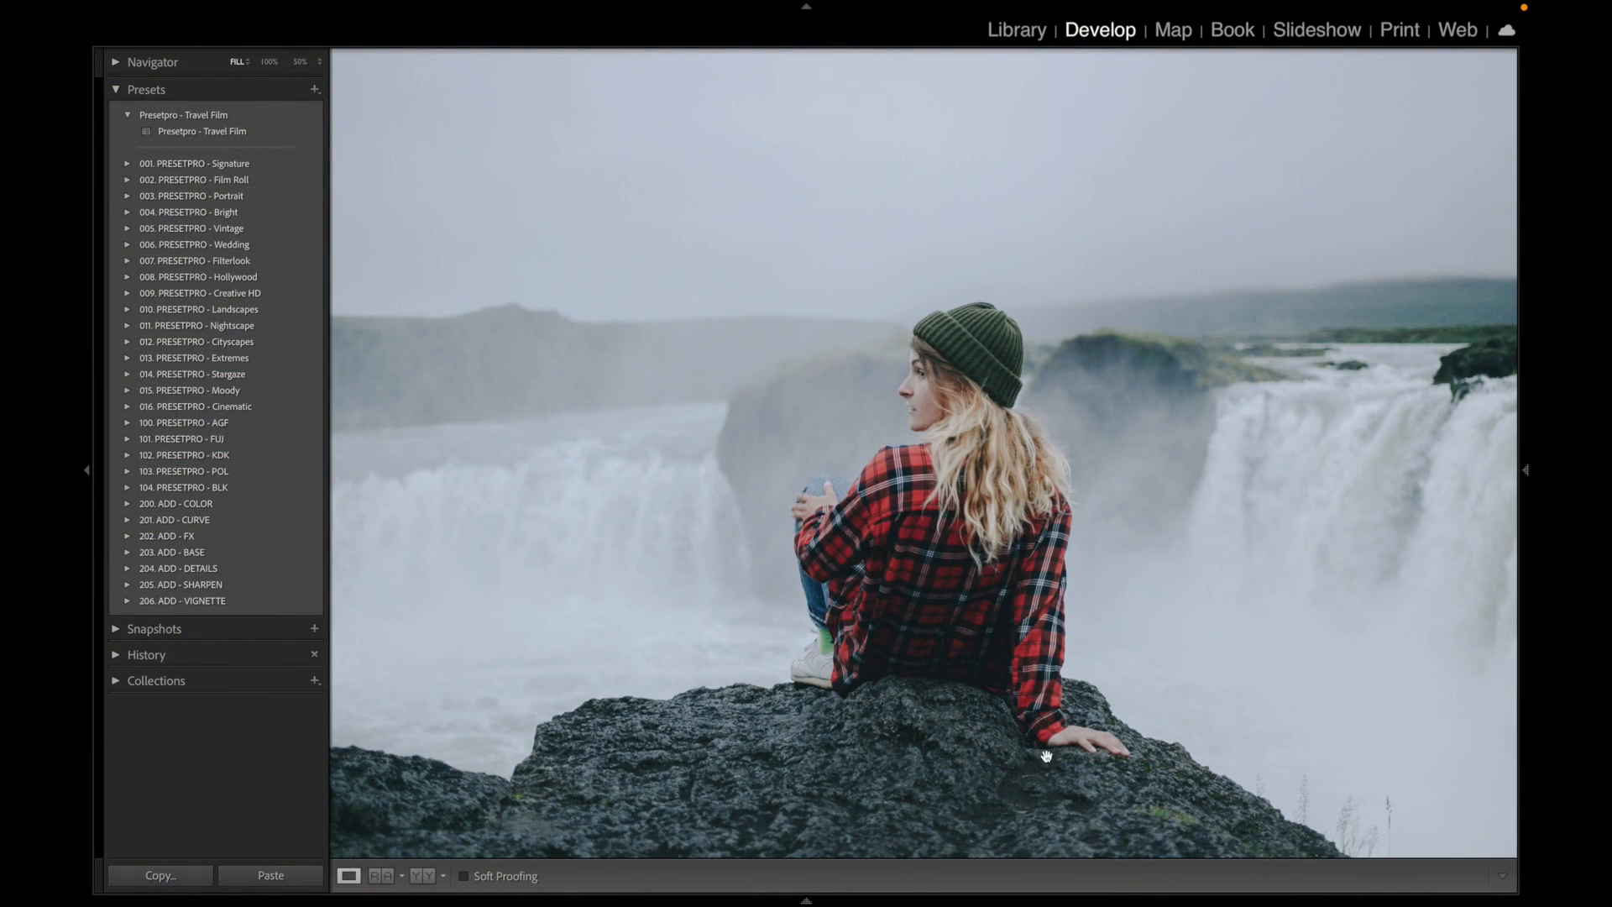
{"action": "mouse_move", "coordinate": [433, 103]}
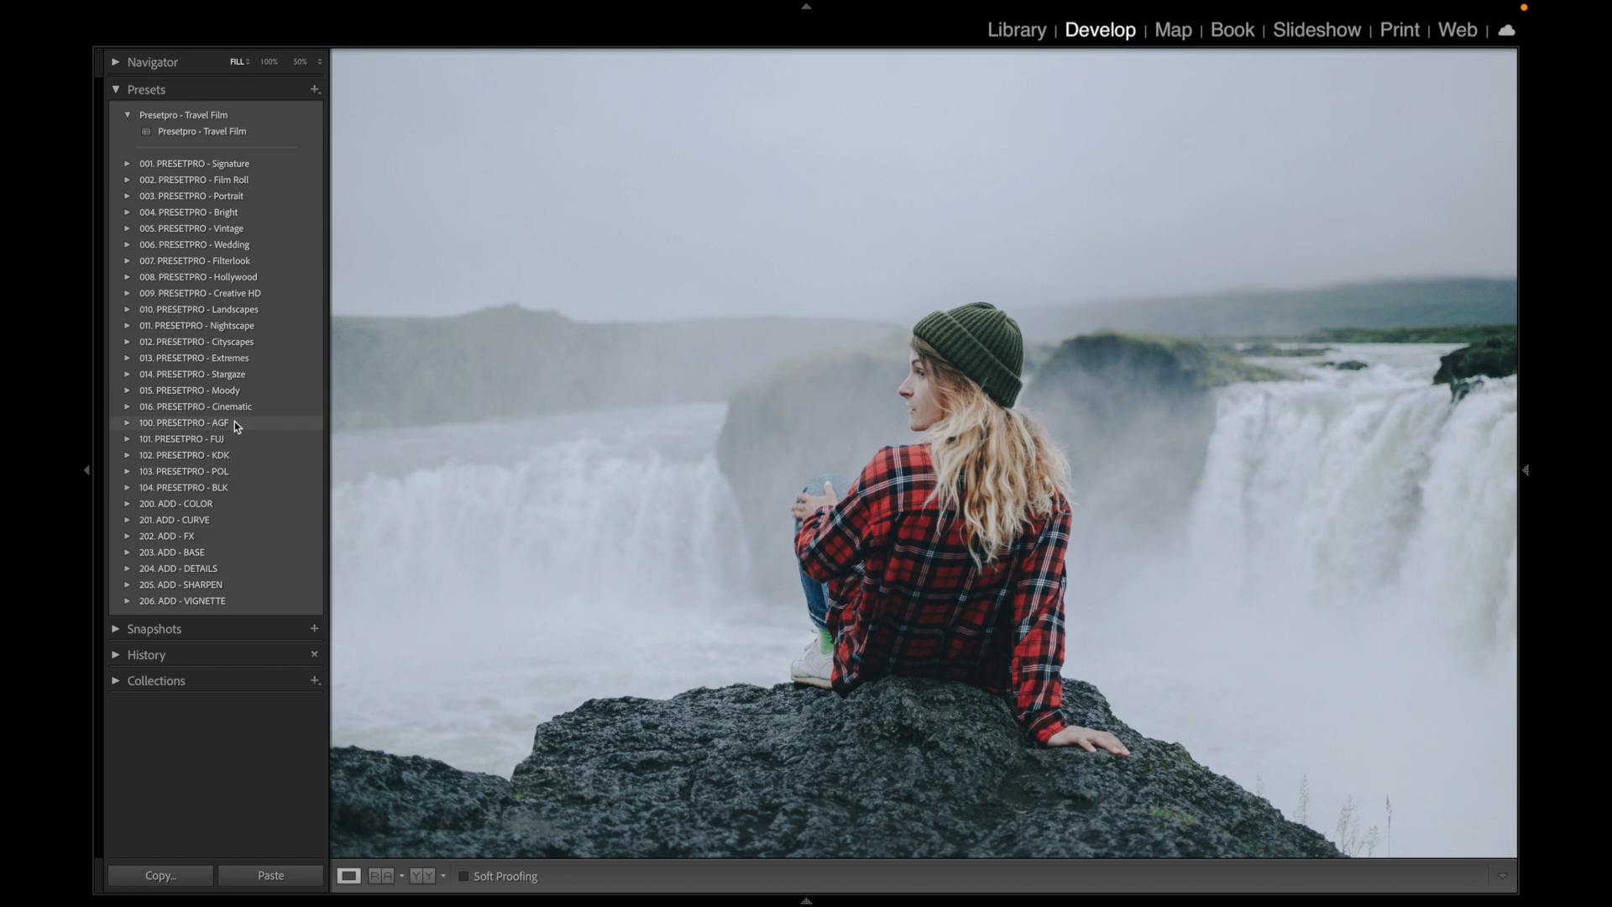
Step: Expand 100. PRESETPRO - AGF and browse down past Portrait, Optima and Vista Plus to the Ultra 100 presets
{"action": "left_click", "coordinate": [128, 423]}
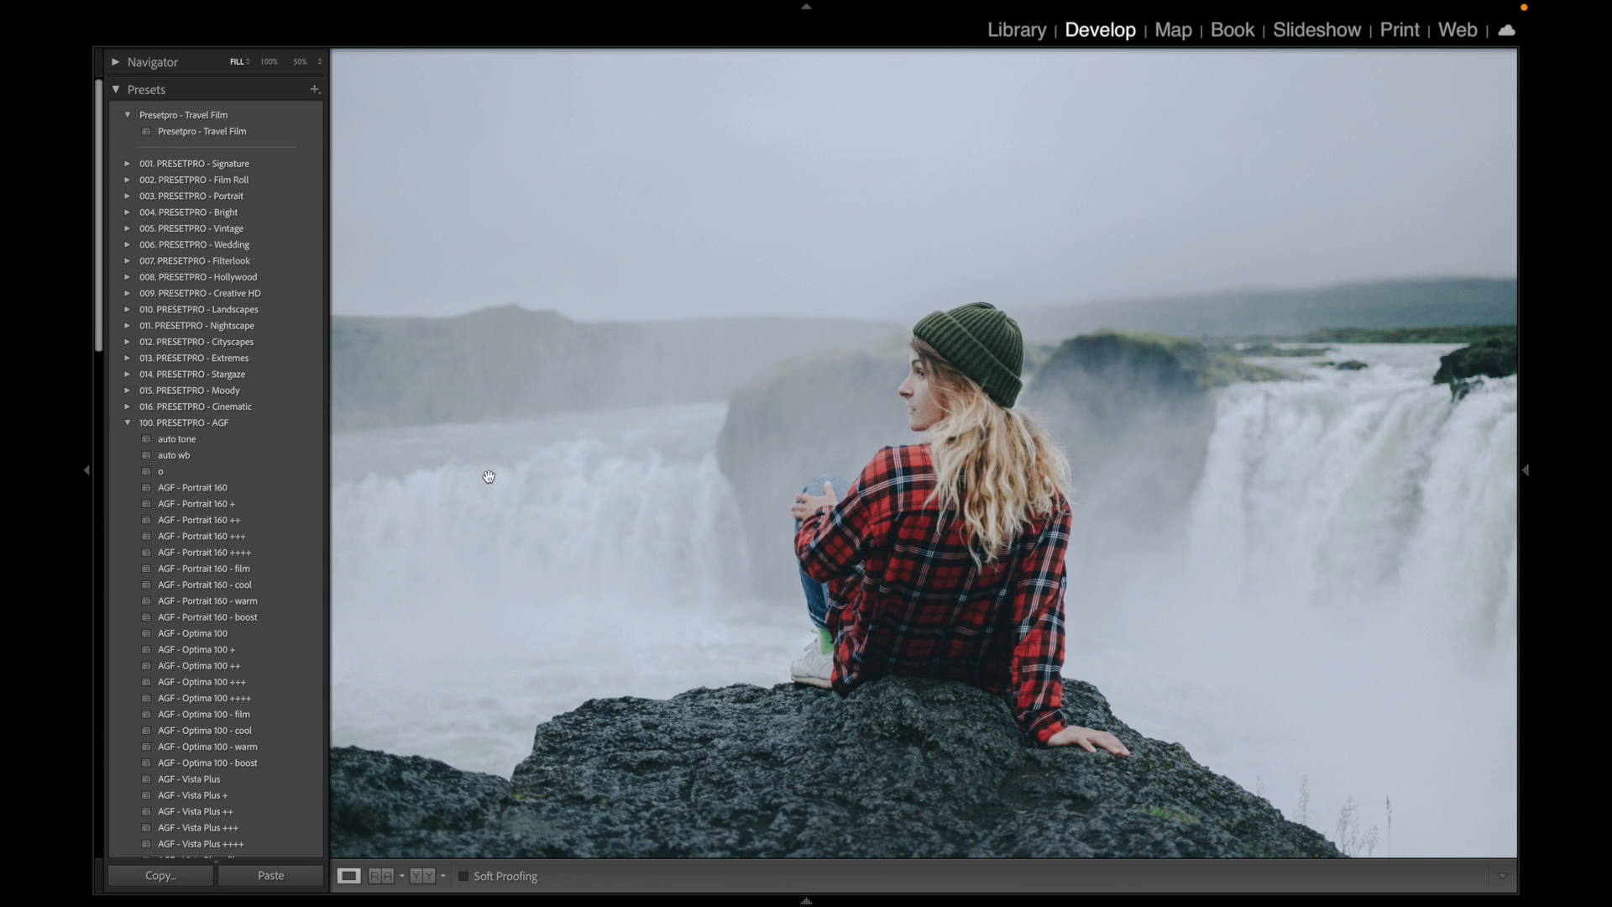
{"action": "left_click", "coordinate": [192, 487]}
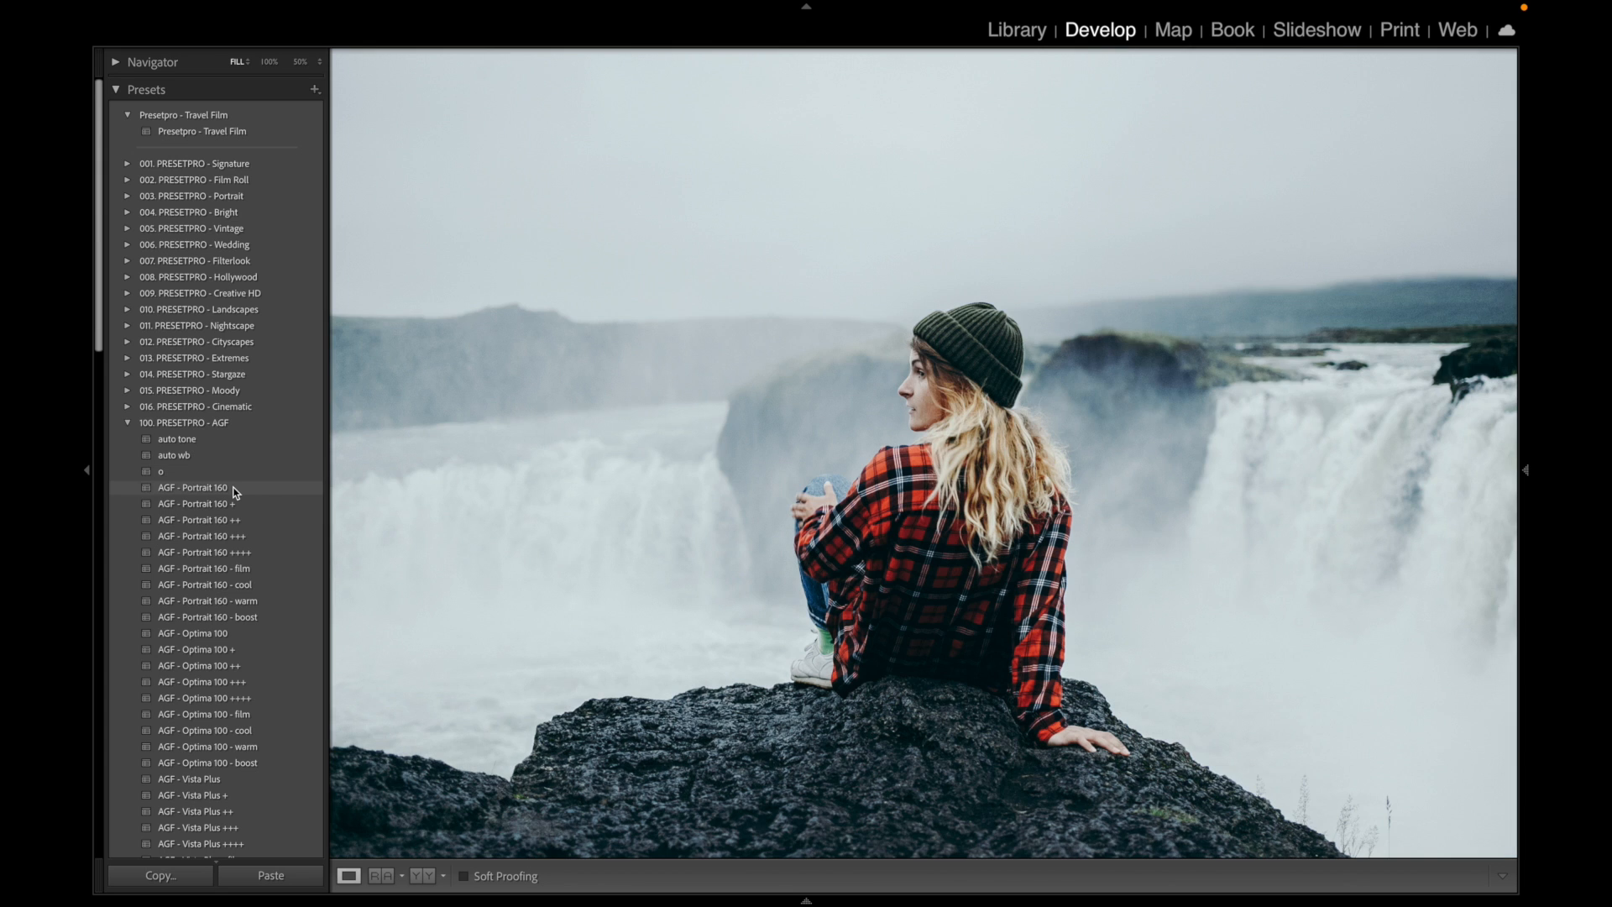
{"action": "scroll", "scroll_direction": "down", "scroll_amount": 3}
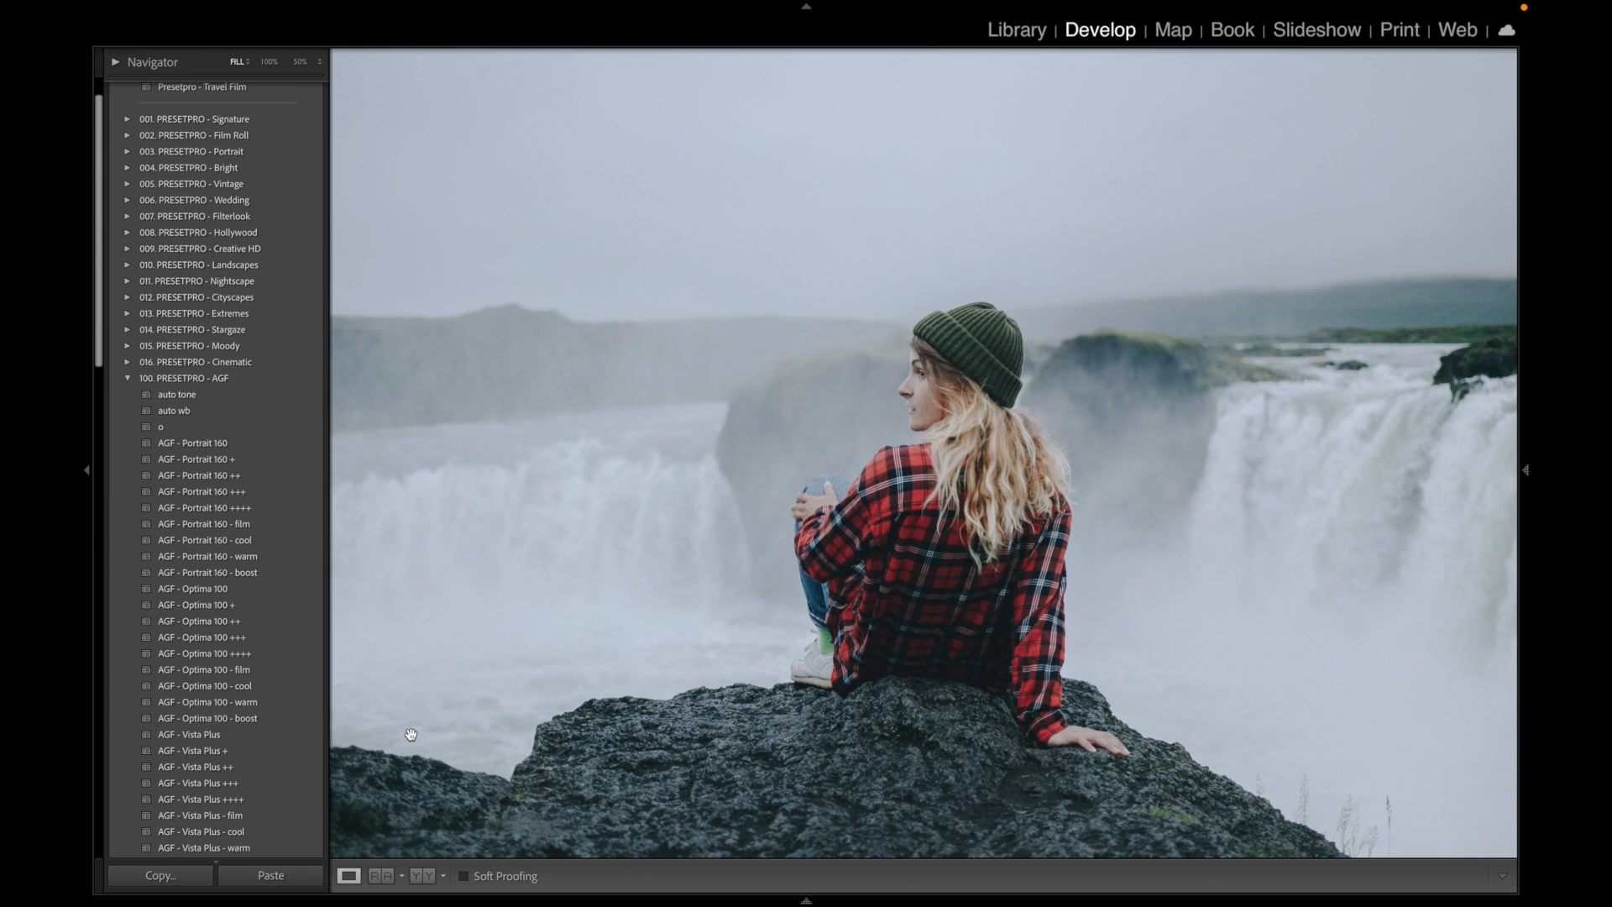
{"action": "left_click", "coordinate": [189, 734]}
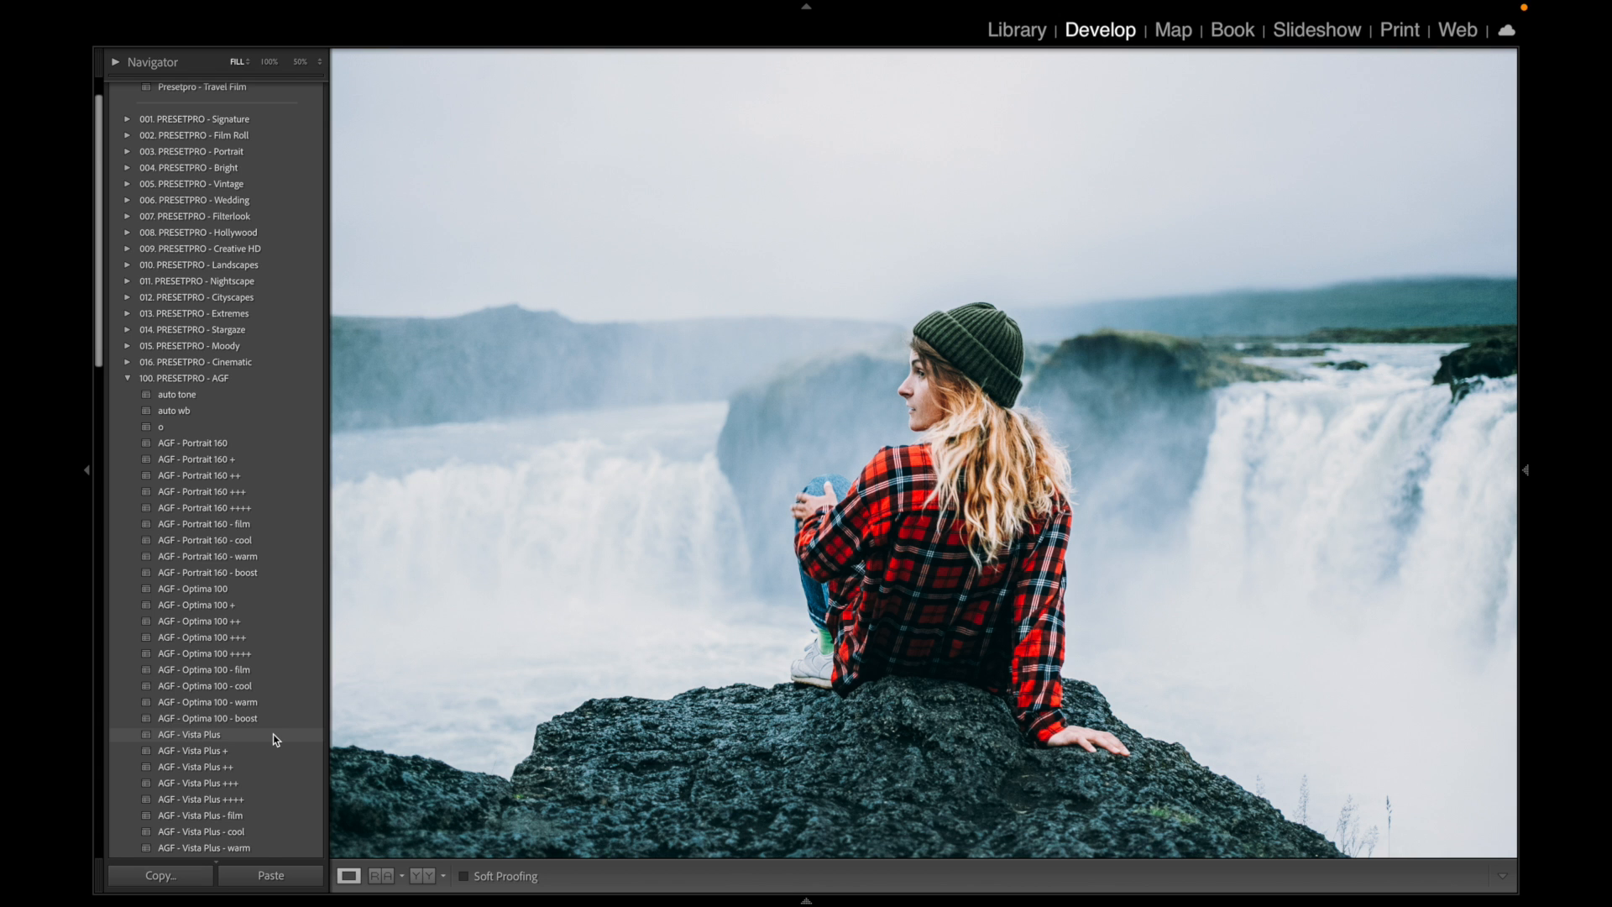
{"action": "scroll", "scroll_direction": "down", "scroll_amount": 3}
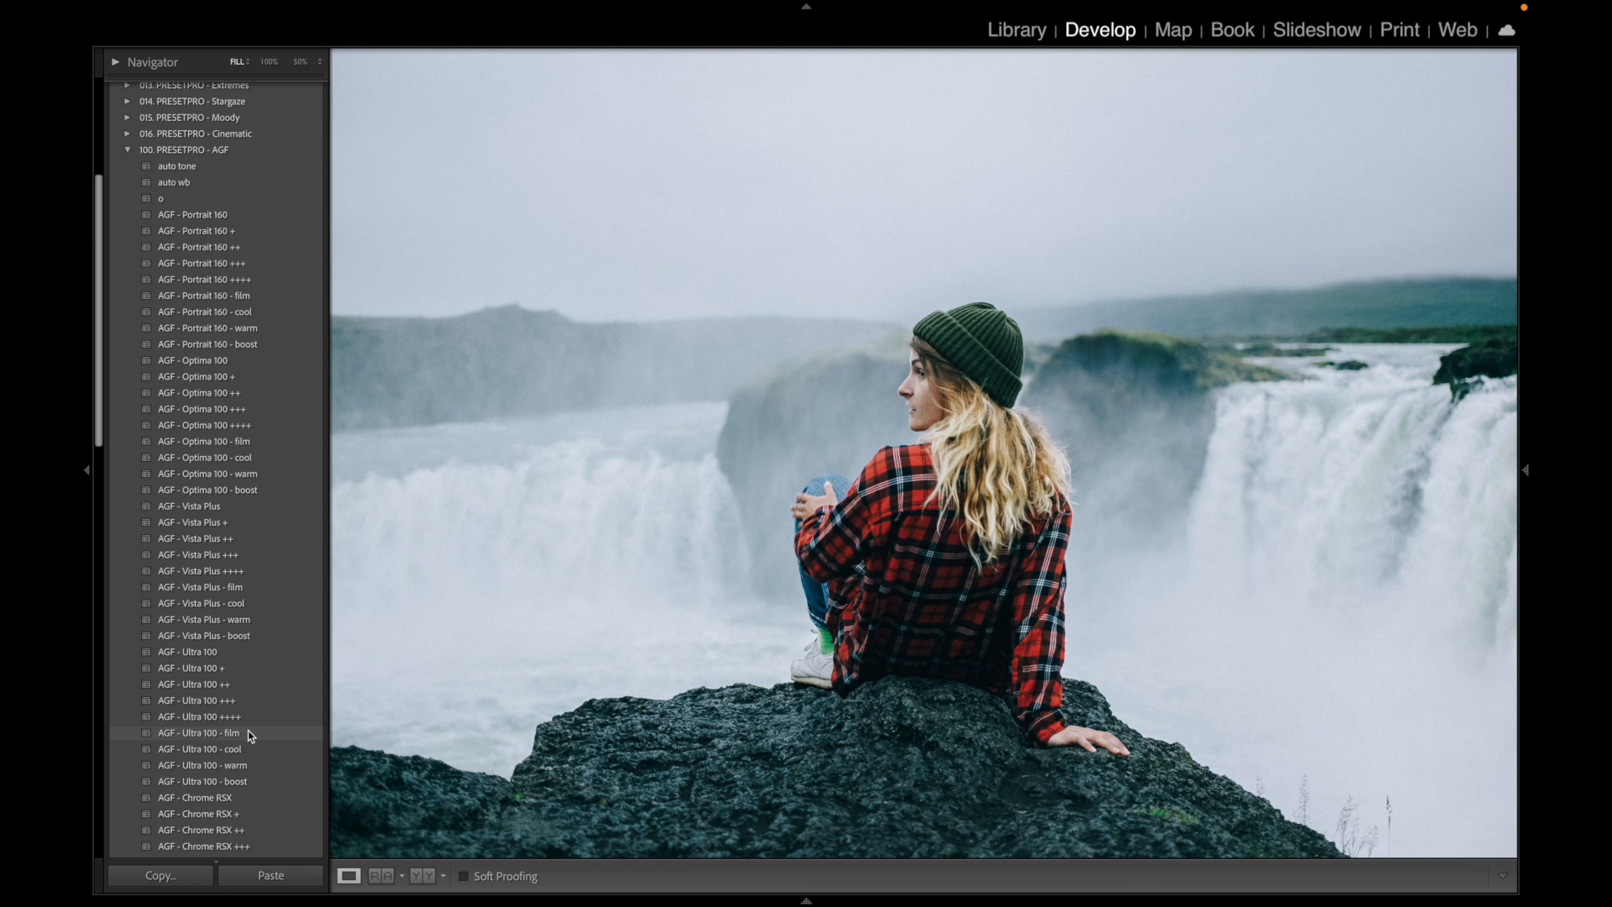
Step: Apply AGF - Ultra 100 - film, raise the profile Amount to 84, then ease it back to a subtler strength
{"action": "left_click", "coordinate": [200, 734]}
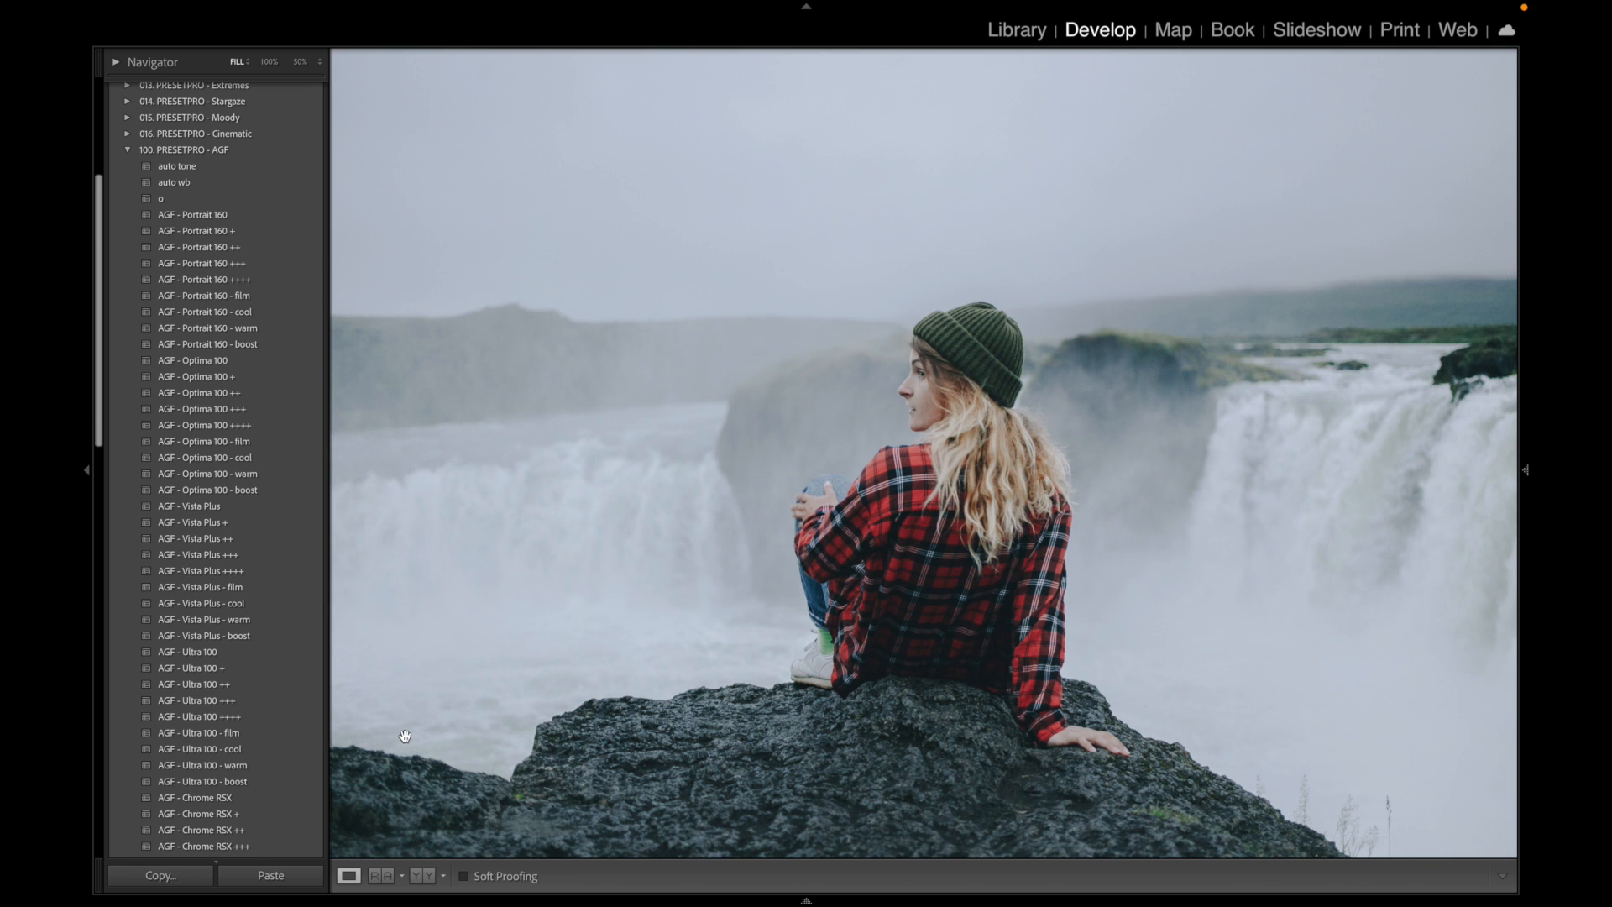
{"action": "left_click", "coordinate": [203, 732]}
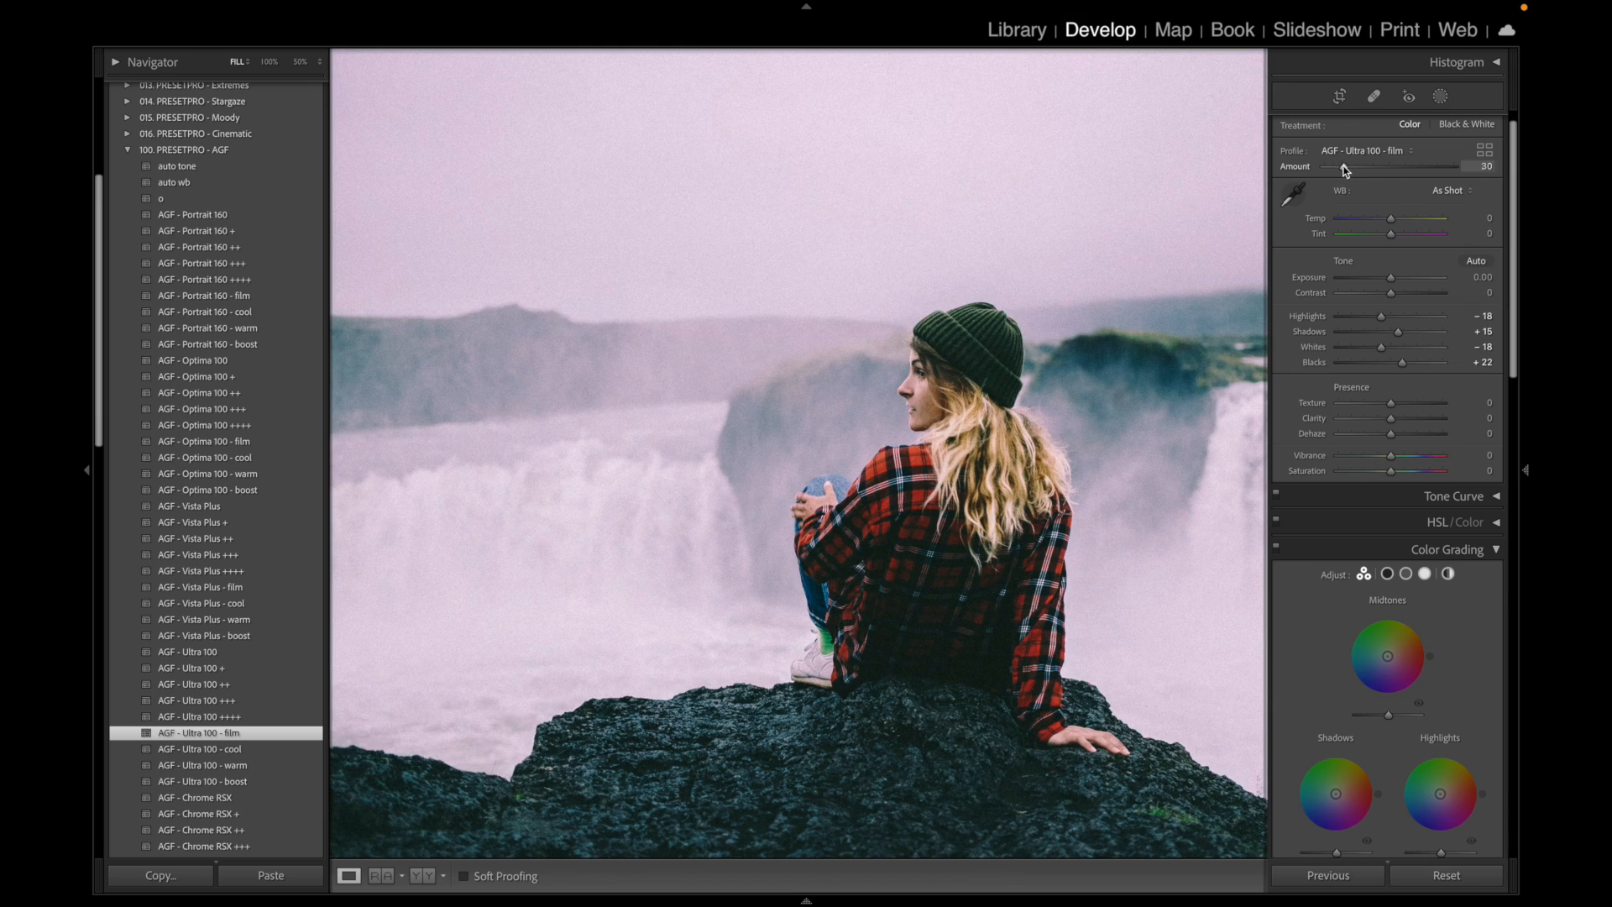
{"action": "left_click_drag", "start_coordinate": [1343, 167], "coordinate": [1377, 166]}
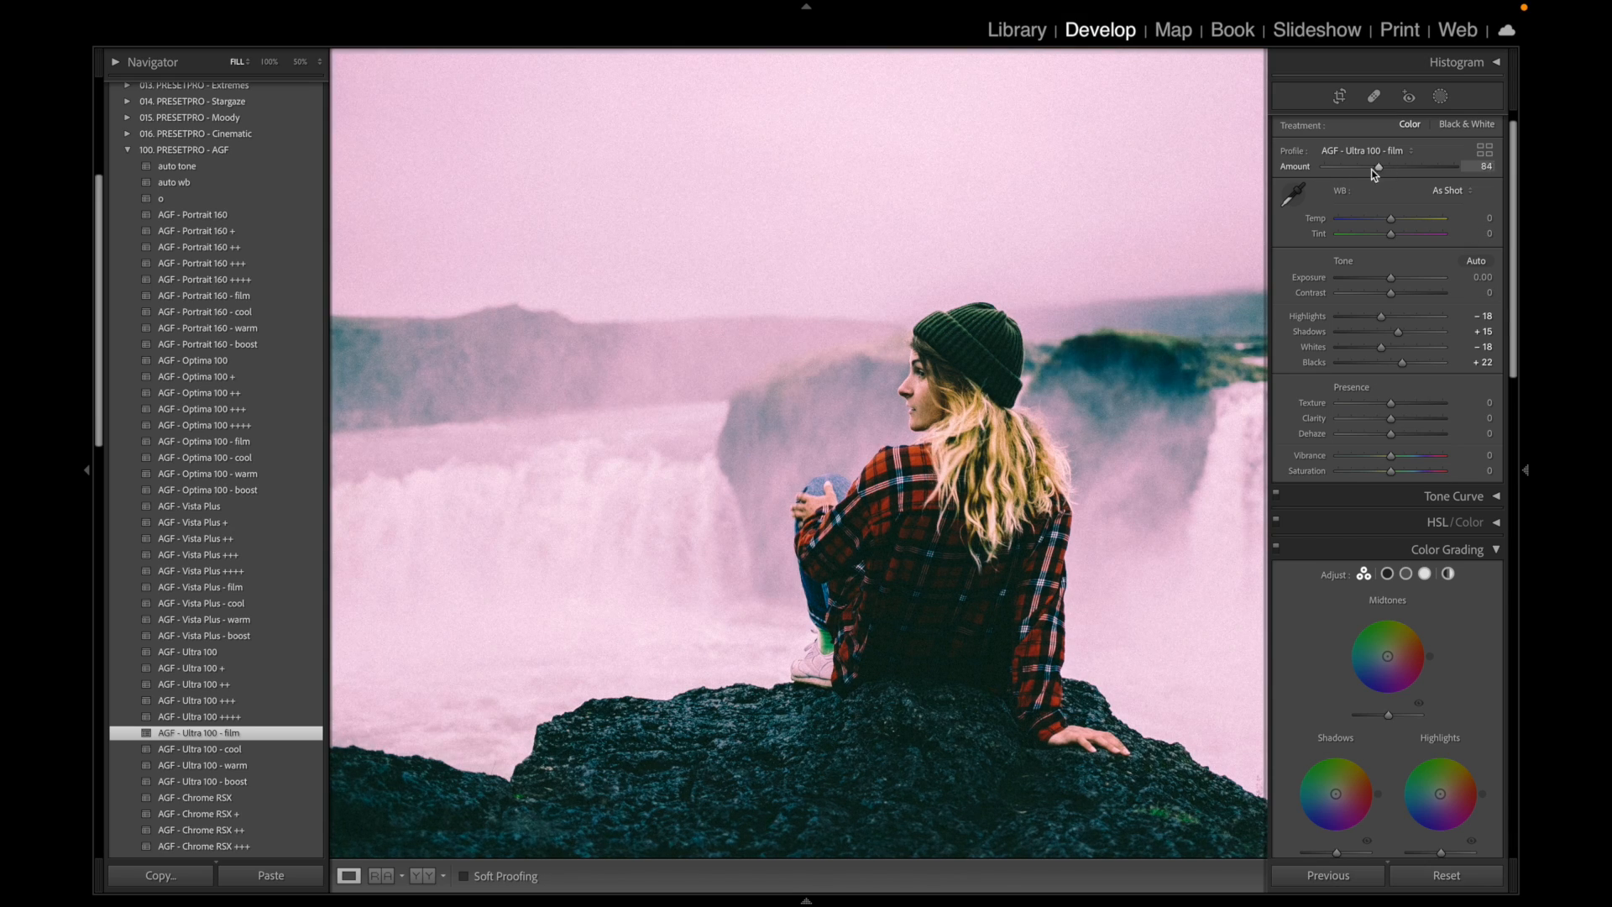
{"action": "left_click_drag", "start_coordinate": [1376, 166], "coordinate": [1325, 166]}
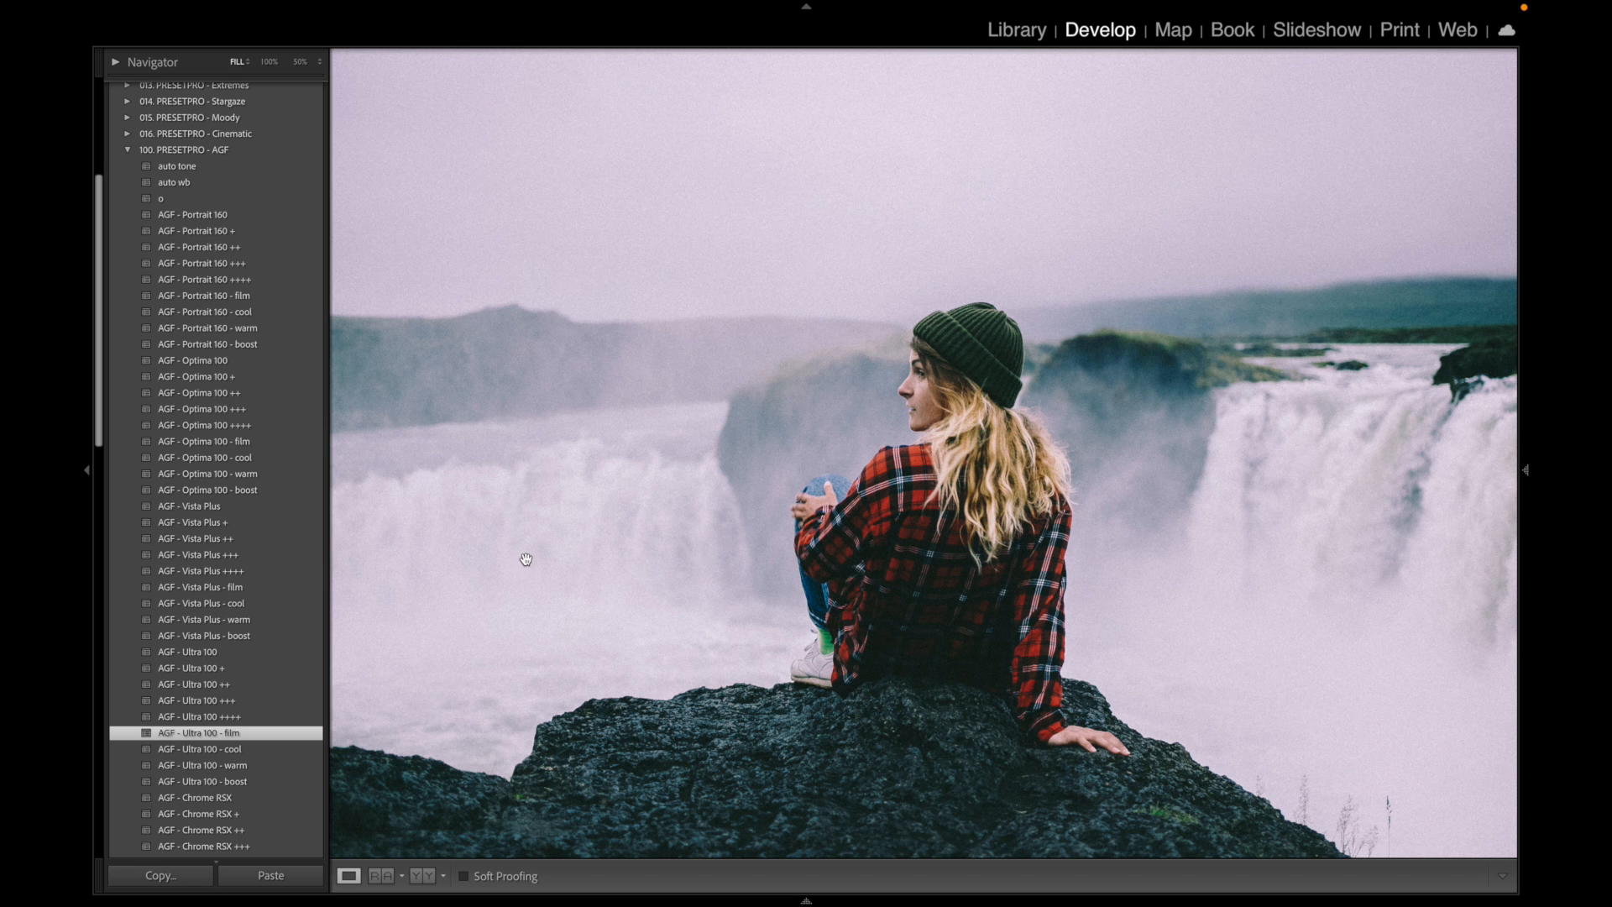
{"action": "mouse_move", "coordinate": [329, 460]}
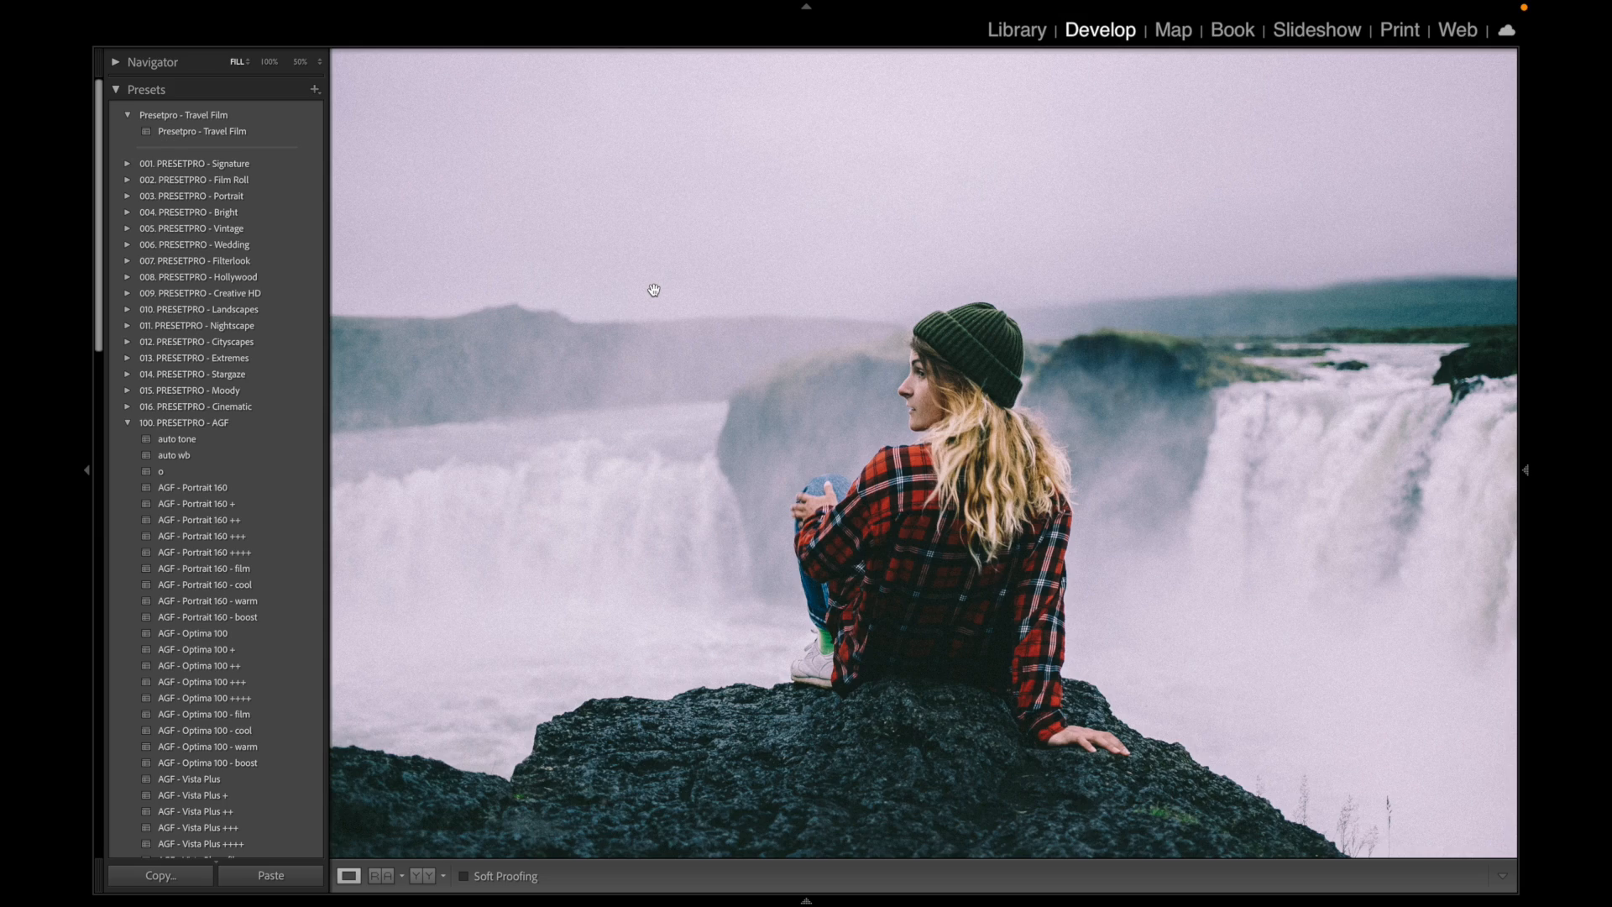
{"action": "mouse_move", "coordinate": [655, 295]}
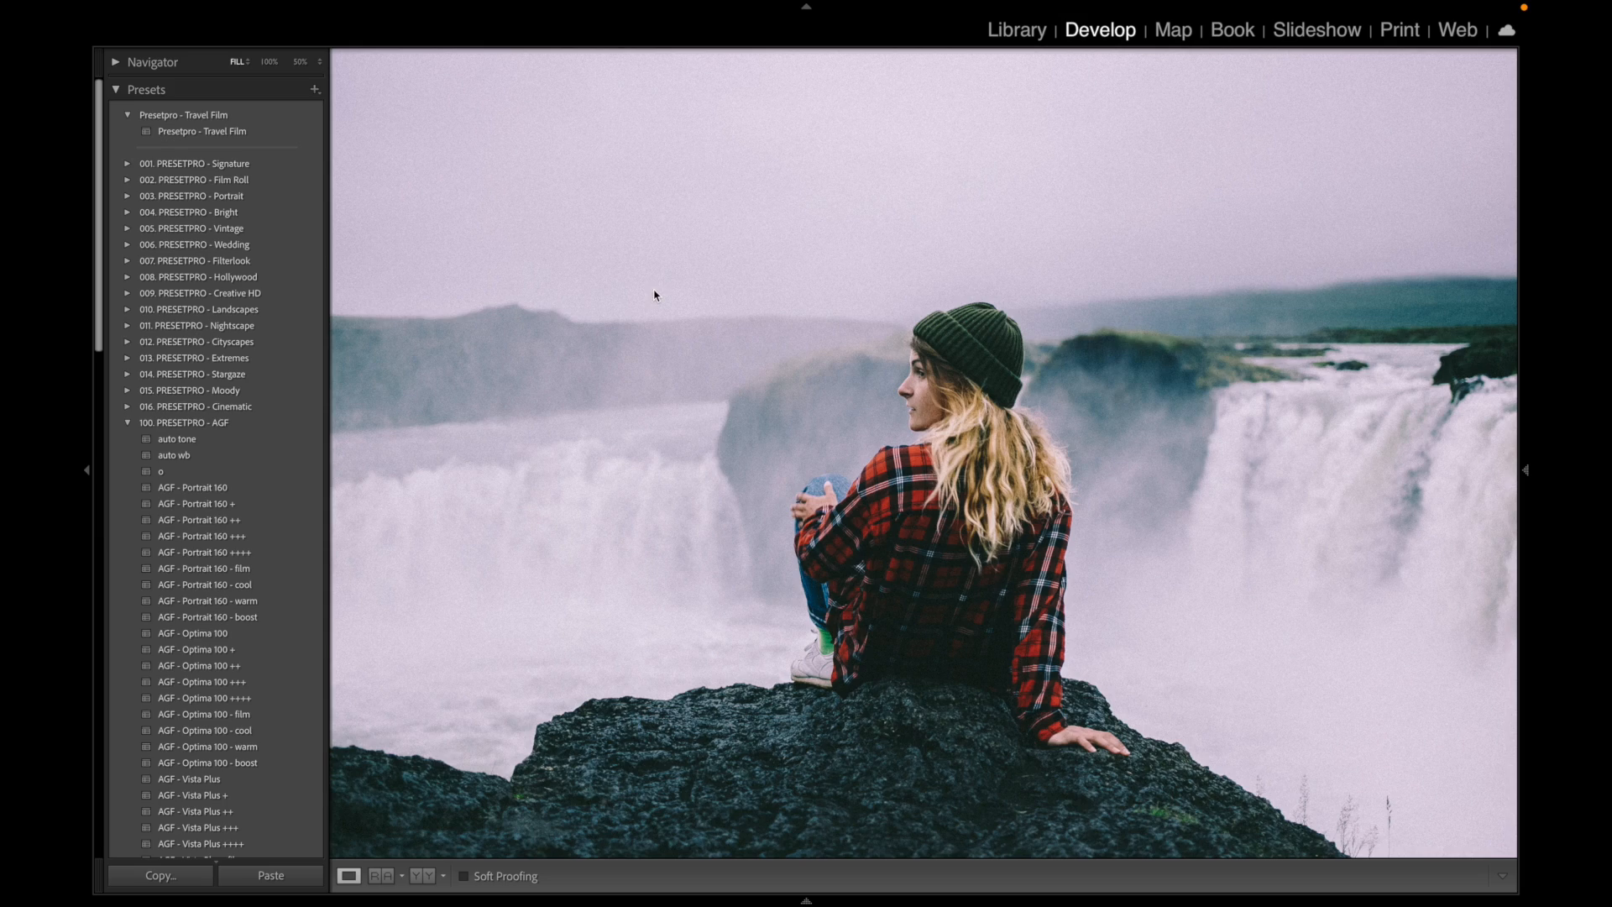